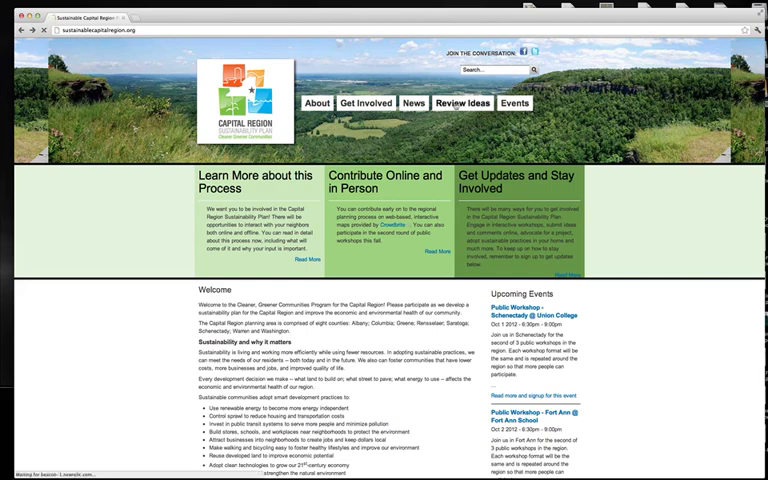
Step: Go to the Review Ideas page listing the sustainability plan's draft canvases
{"action": "left_click", "coordinate": [460, 104]}
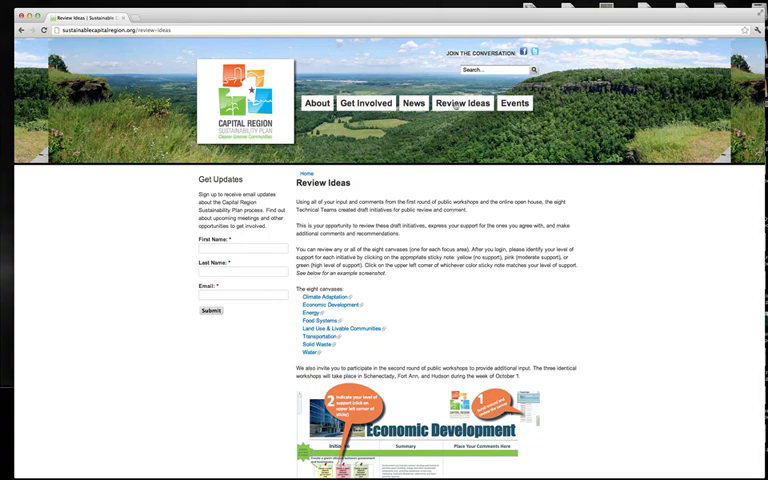
{"action": "mouse_move", "coordinate": [392, 316]}
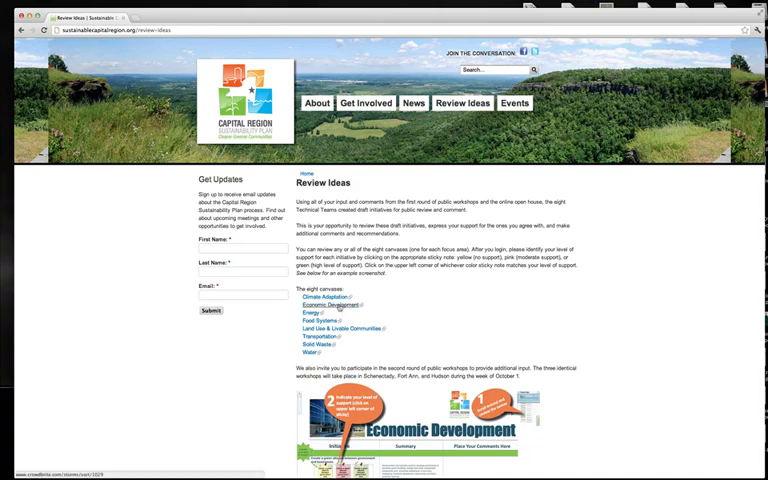
Step: Log in to the Economic Development canvas with username and password
{"action": "left_click", "coordinate": [334, 304]}
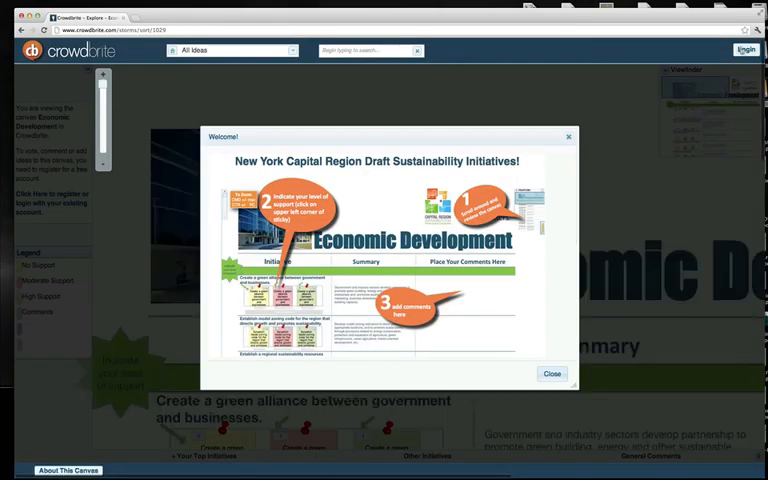
{"action": "left_click", "coordinate": [744, 50]}
{"action": "type", "text": "example"}
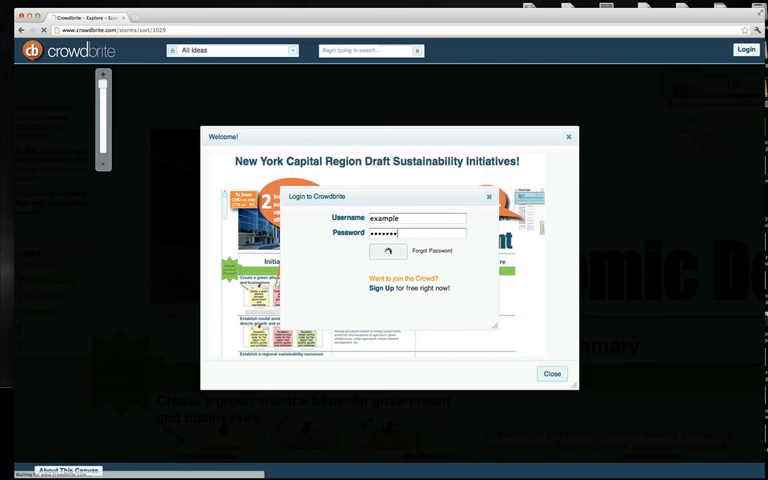
{"action": "left_click", "coordinate": [386, 250]}
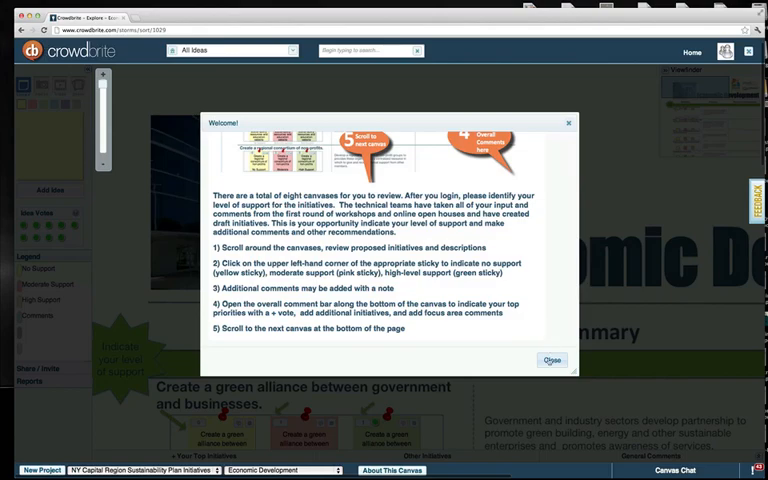
Step: Dismiss the welcome instructions and browse the initiatives and their support cards
{"action": "left_click", "coordinate": [552, 360]}
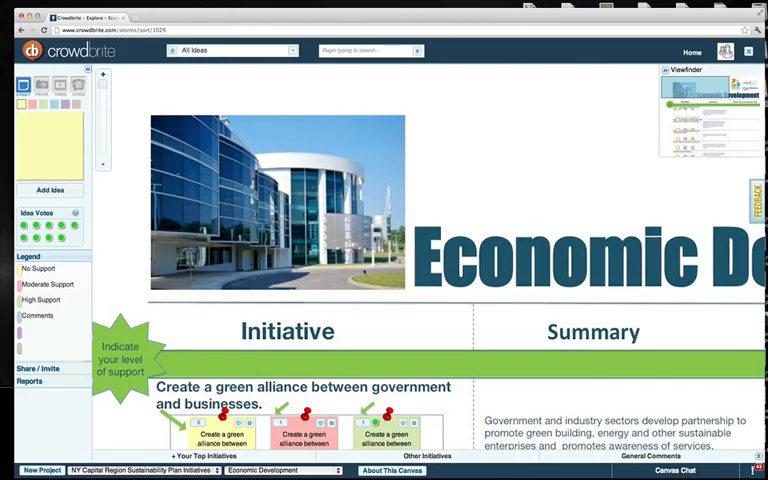
{"action": "scroll", "scroll_direction": "down", "scroll_amount": 3}
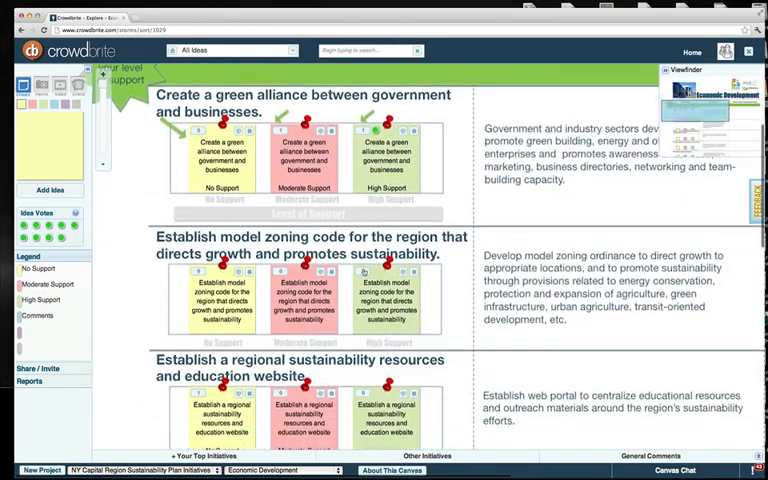
{"action": "scroll", "scroll_direction": "down", "scroll_amount": 3}
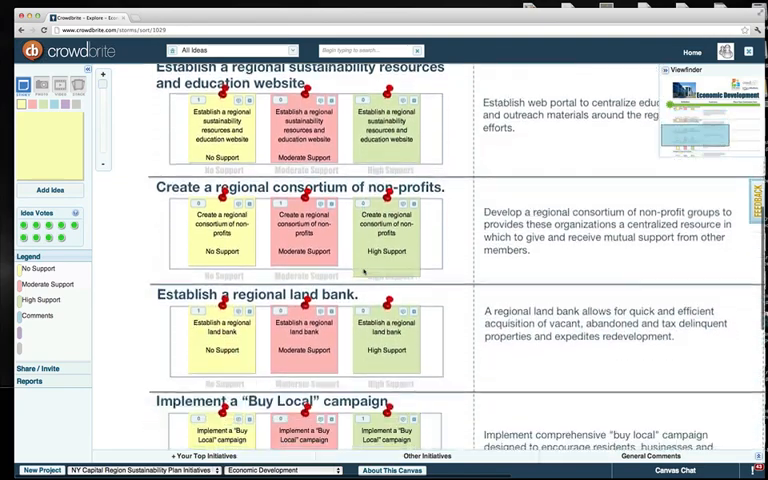
{"action": "scroll", "scroll_direction": "down", "scroll_amount": 3}
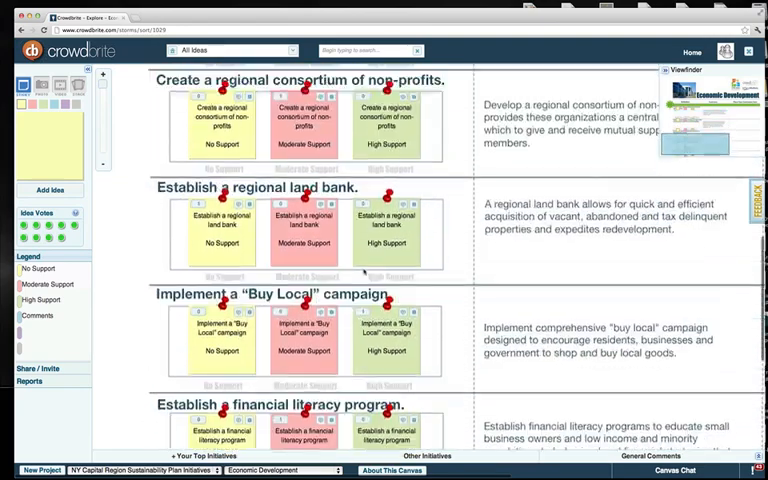
{"action": "scroll", "scroll_direction": "up", "scroll_amount": 3}
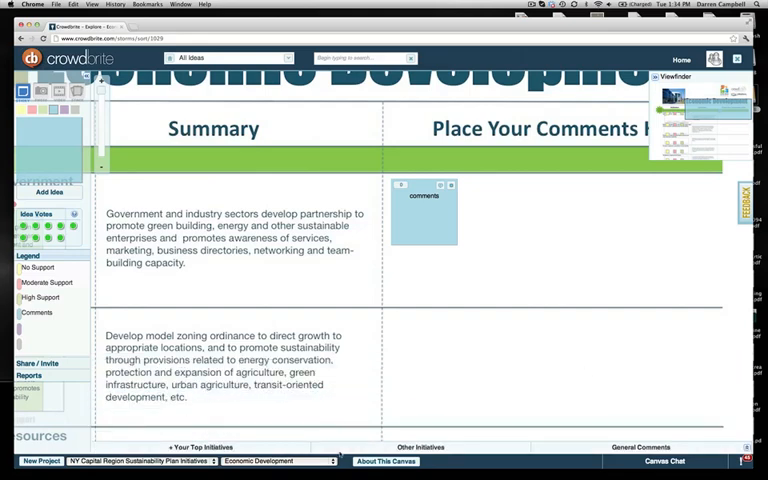
Step: Show the list of other plan canvases, including Climate Adaptation and Economic Development
{"action": "left_click", "coordinate": [280, 460]}
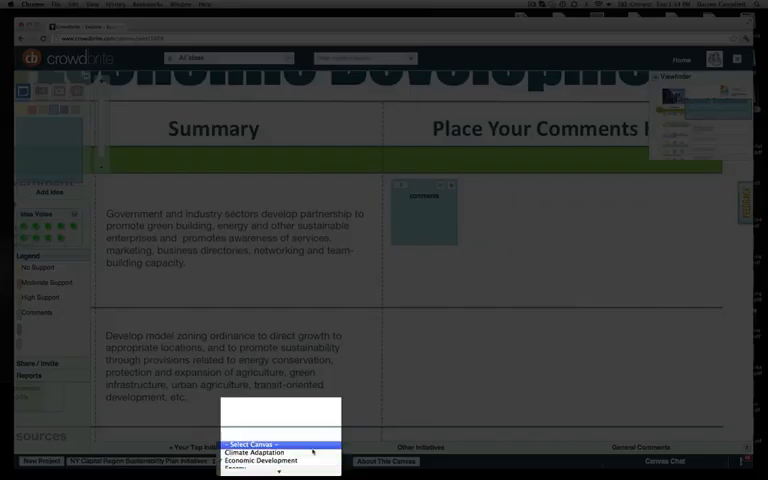